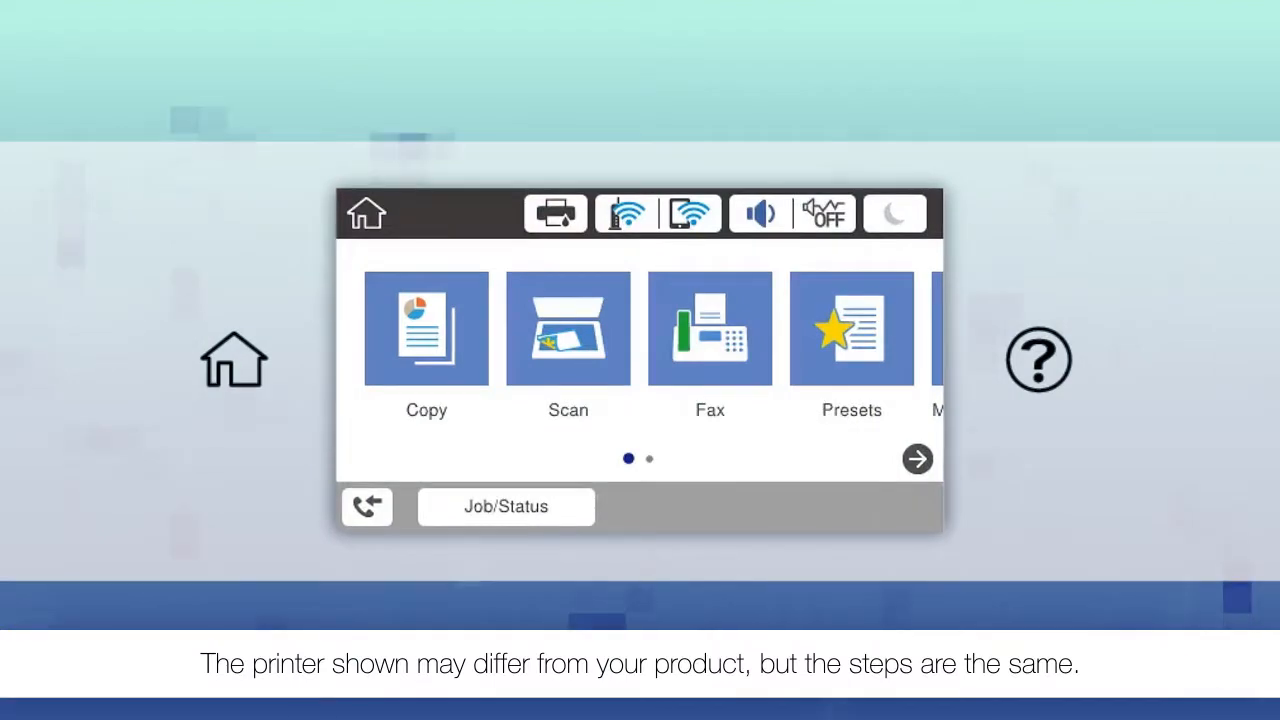
# Navigate Settings > General Settings > Security Settings > Admin Settings to reach the Admin Password screen.
pyautogui.click(916, 458)
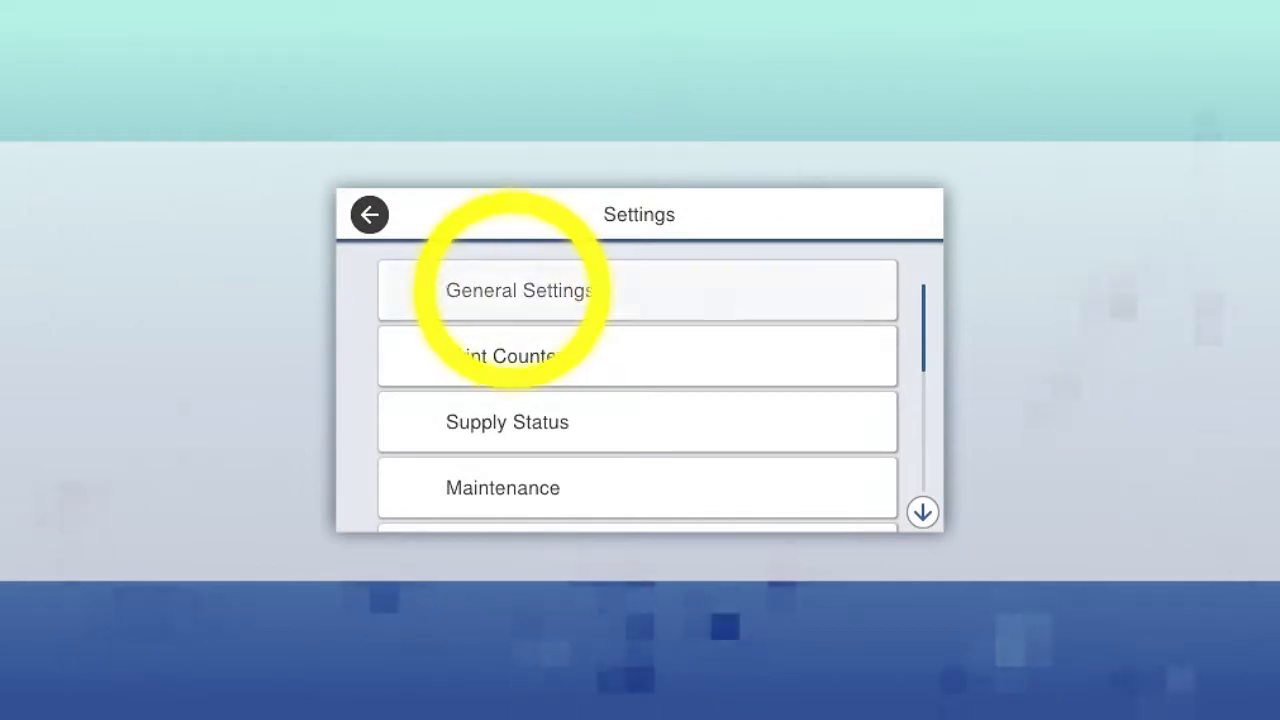
pyautogui.click(518, 290)
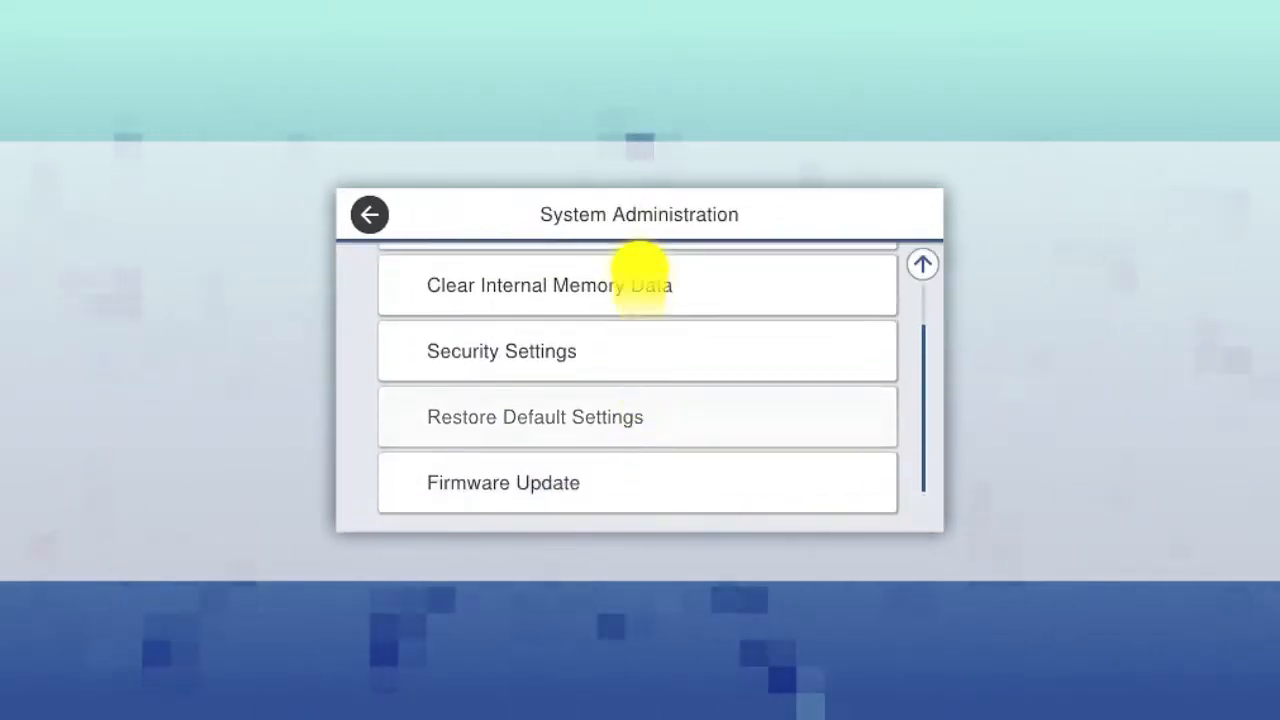
pyautogui.click(636, 352)
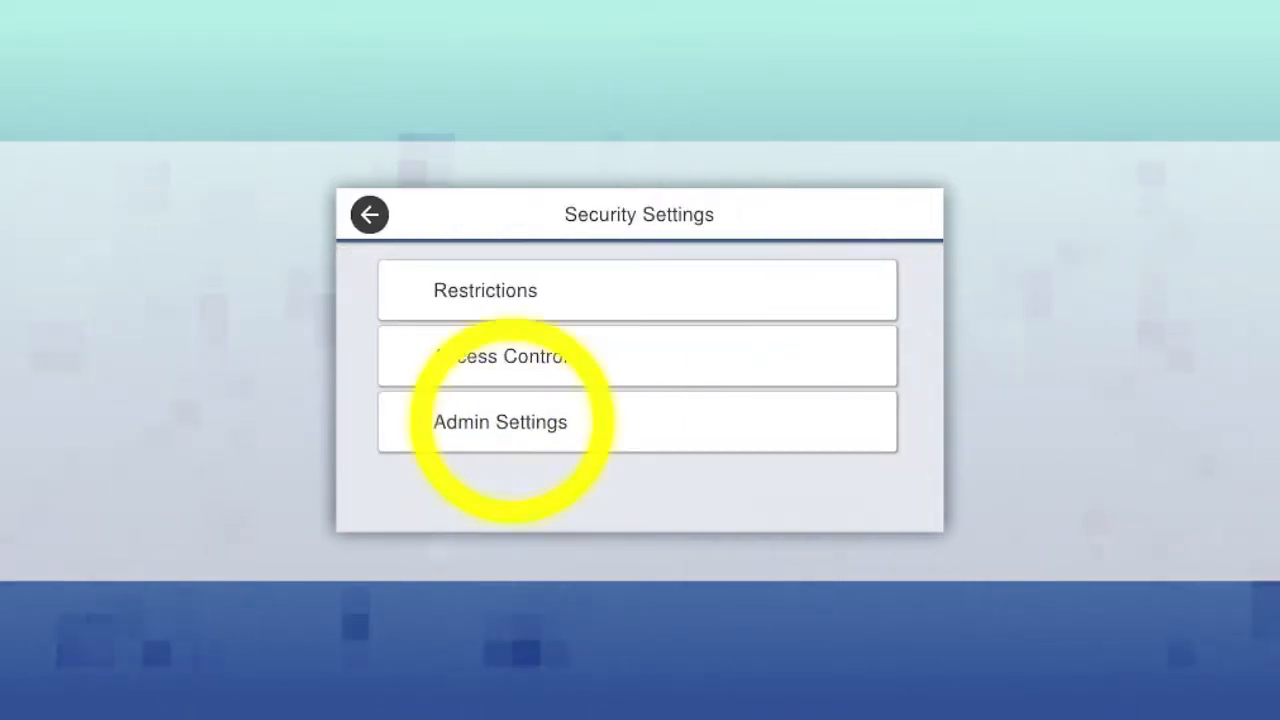
pyautogui.click(500, 420)
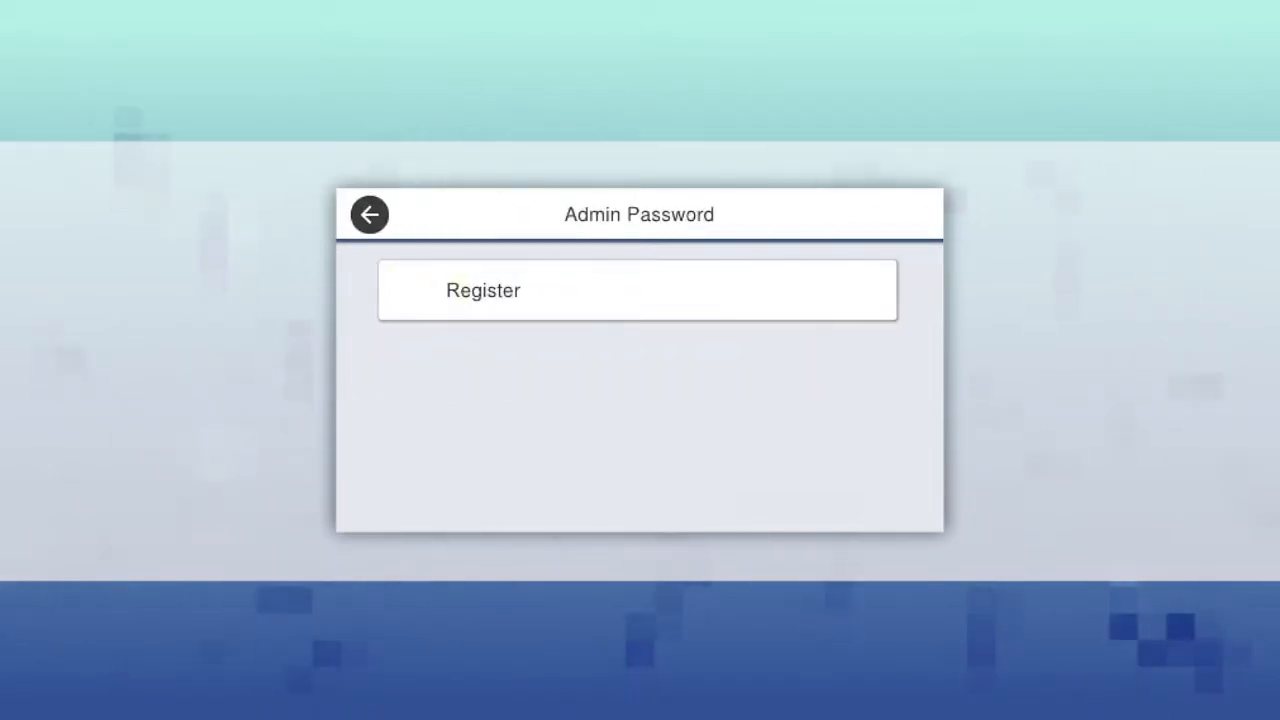
# Register a new admin password, re-enter it to confirm, and acknowledge the Information message.
pyautogui.click(636, 290)
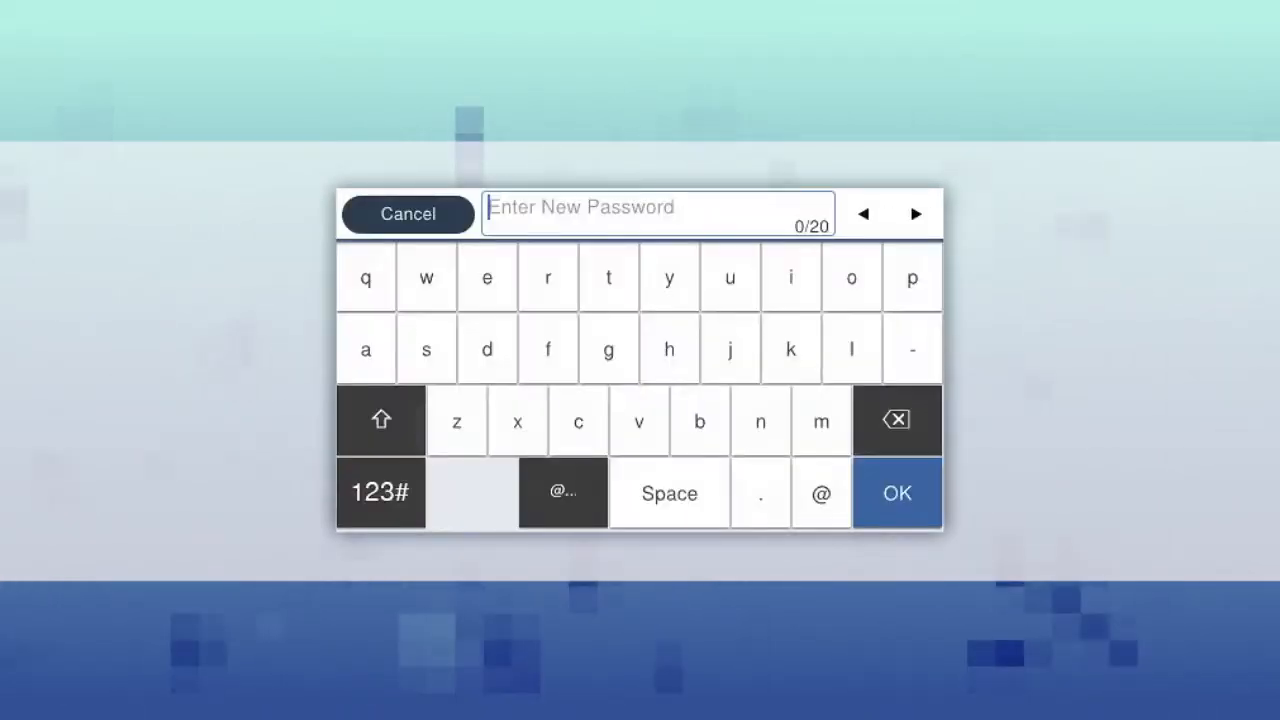
pyautogui.click(380, 492)
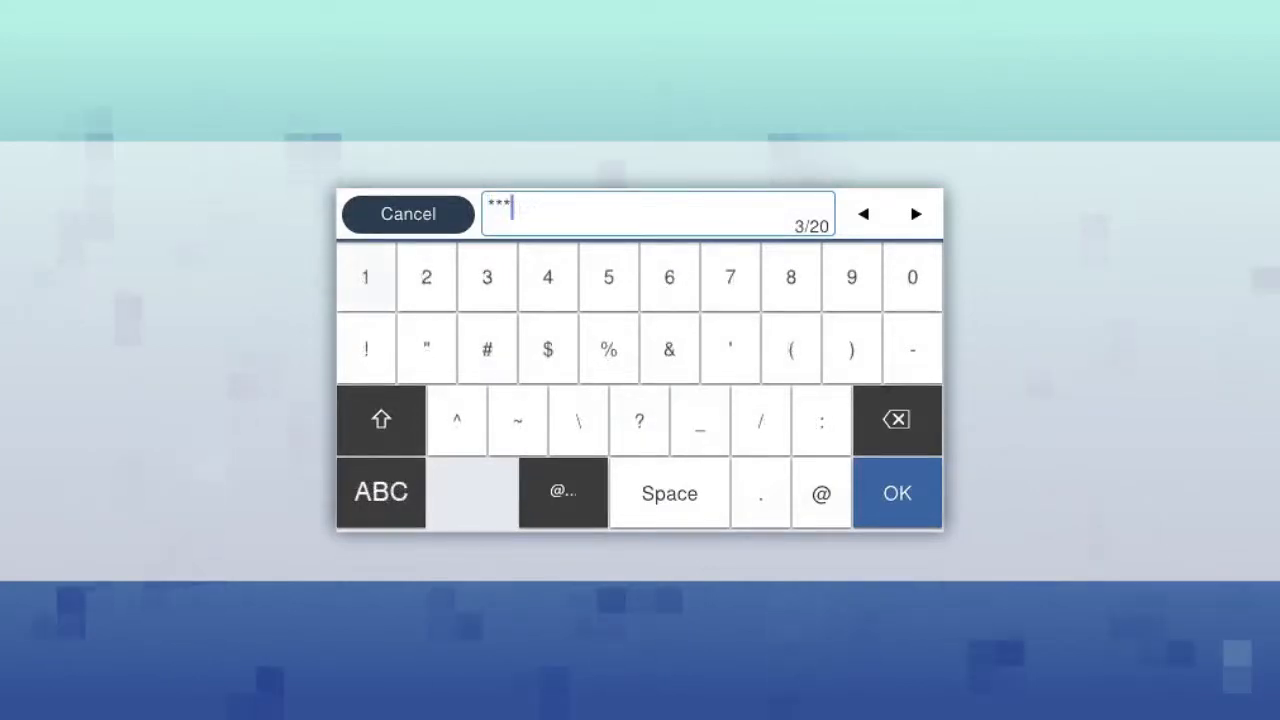
pyautogui.click(896, 492)
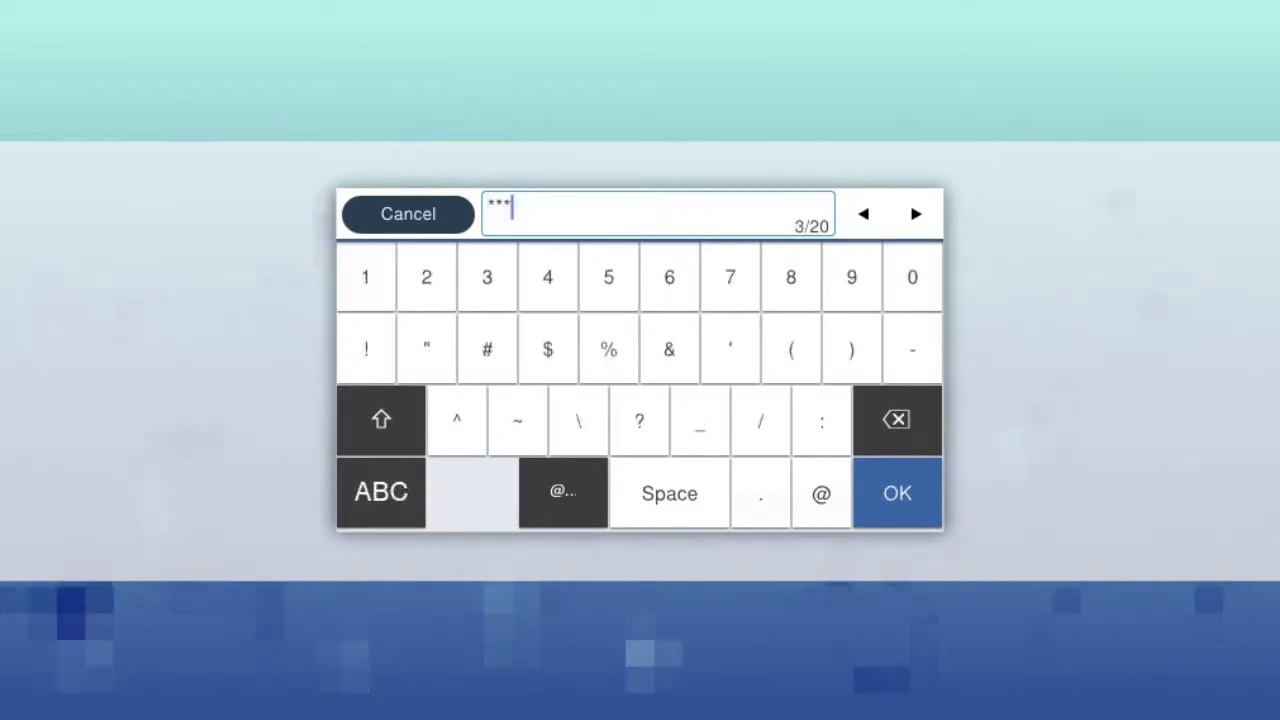
pyautogui.click(896, 492)
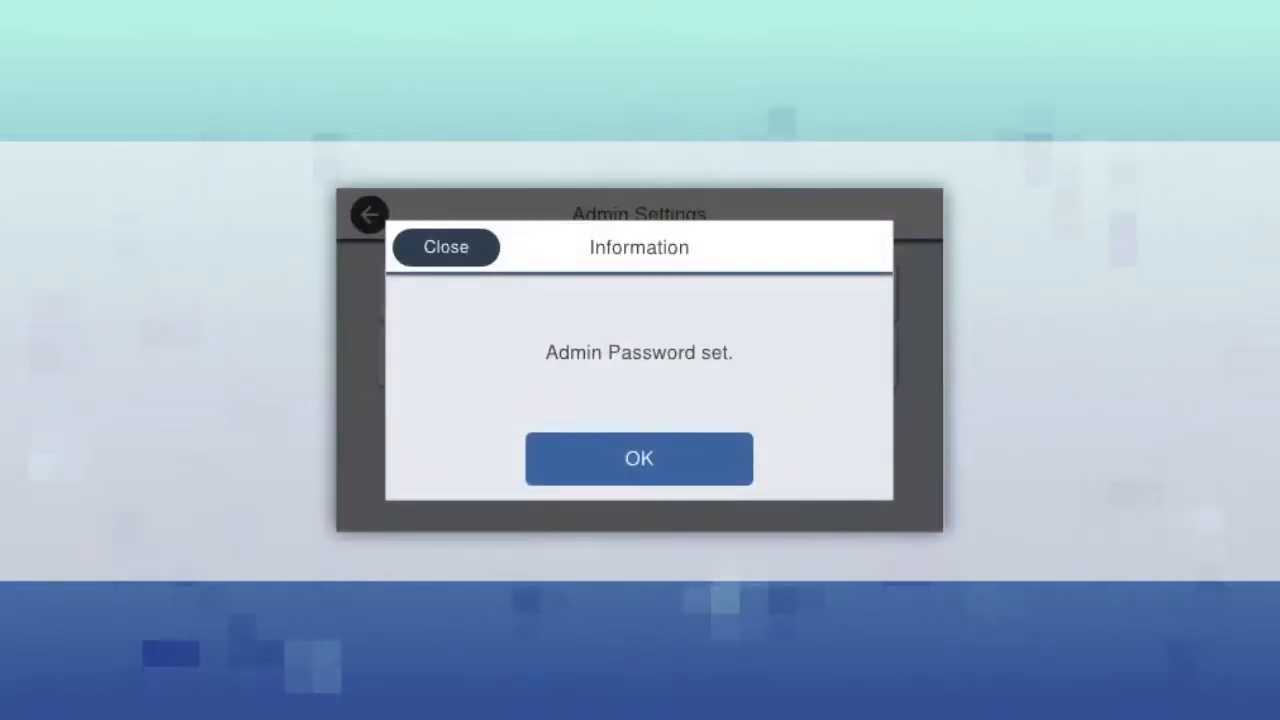
pyautogui.click(640, 458)
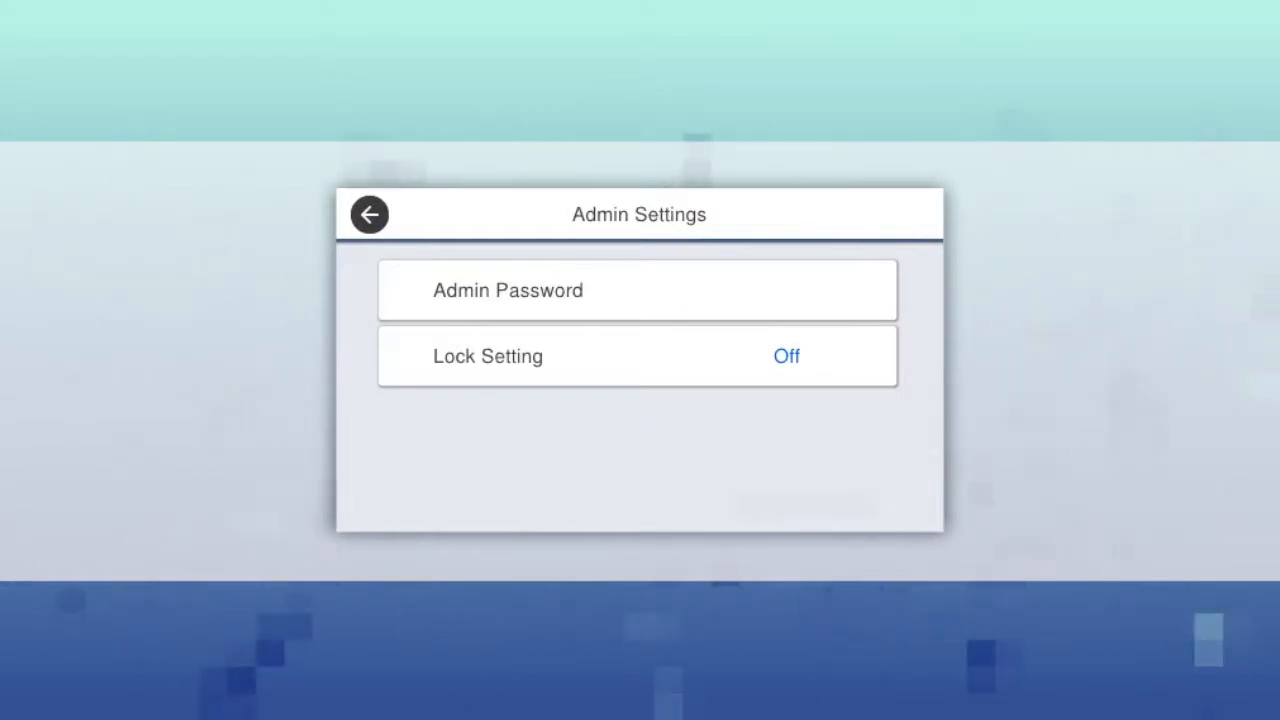
pyautogui.click(788, 356)
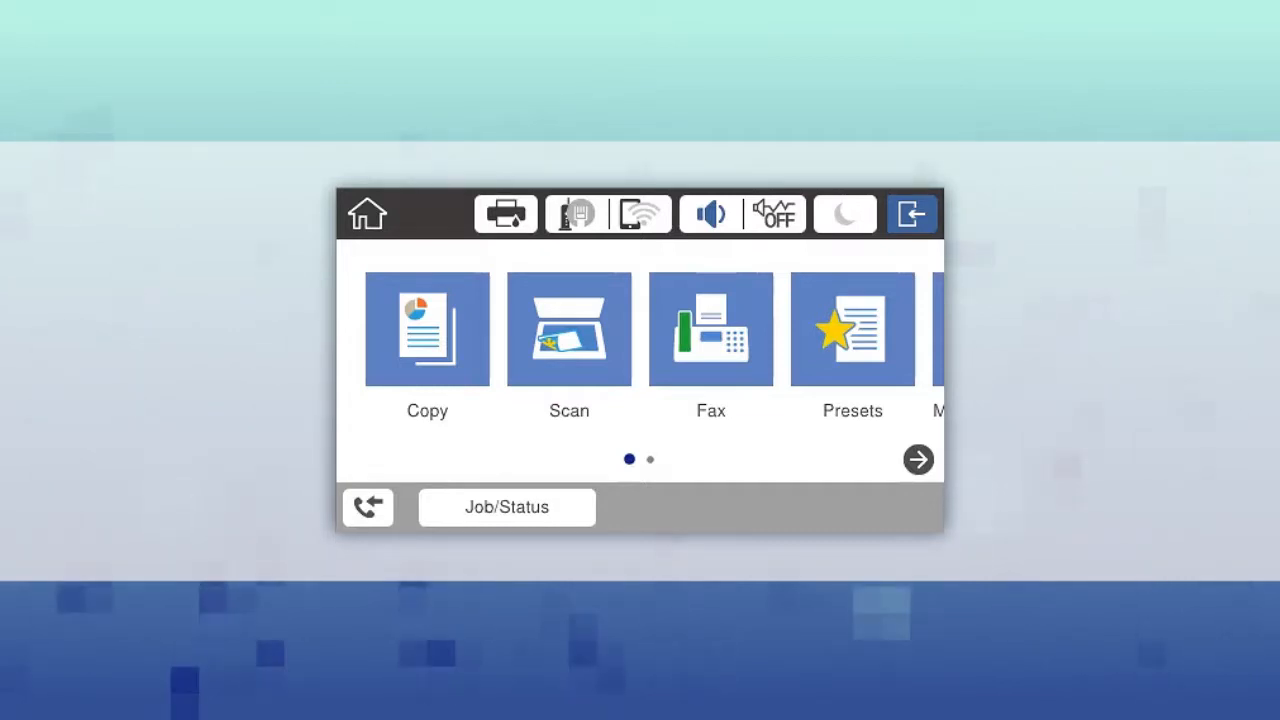
# Log in as administrator from the top-right login icon using the admin password and acknowledge the Logged in message.
pyautogui.click(910, 212)
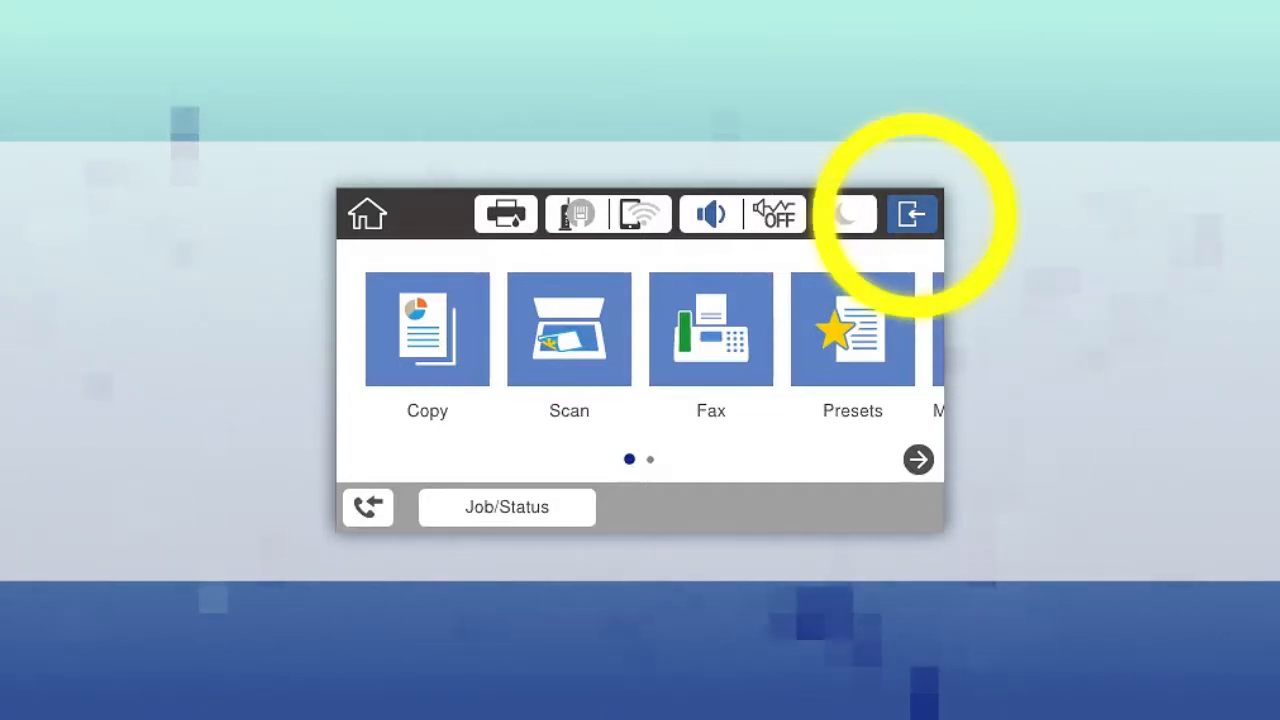
pyautogui.click(912, 212)
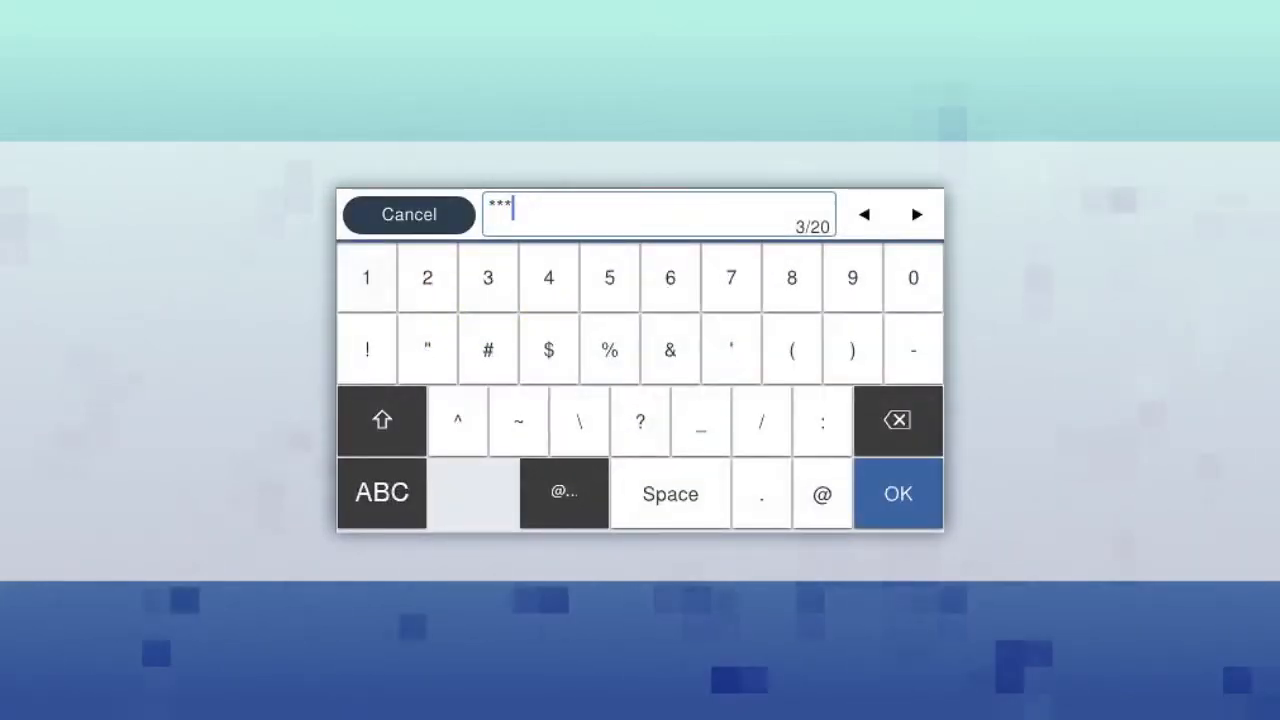
pyautogui.click(896, 492)
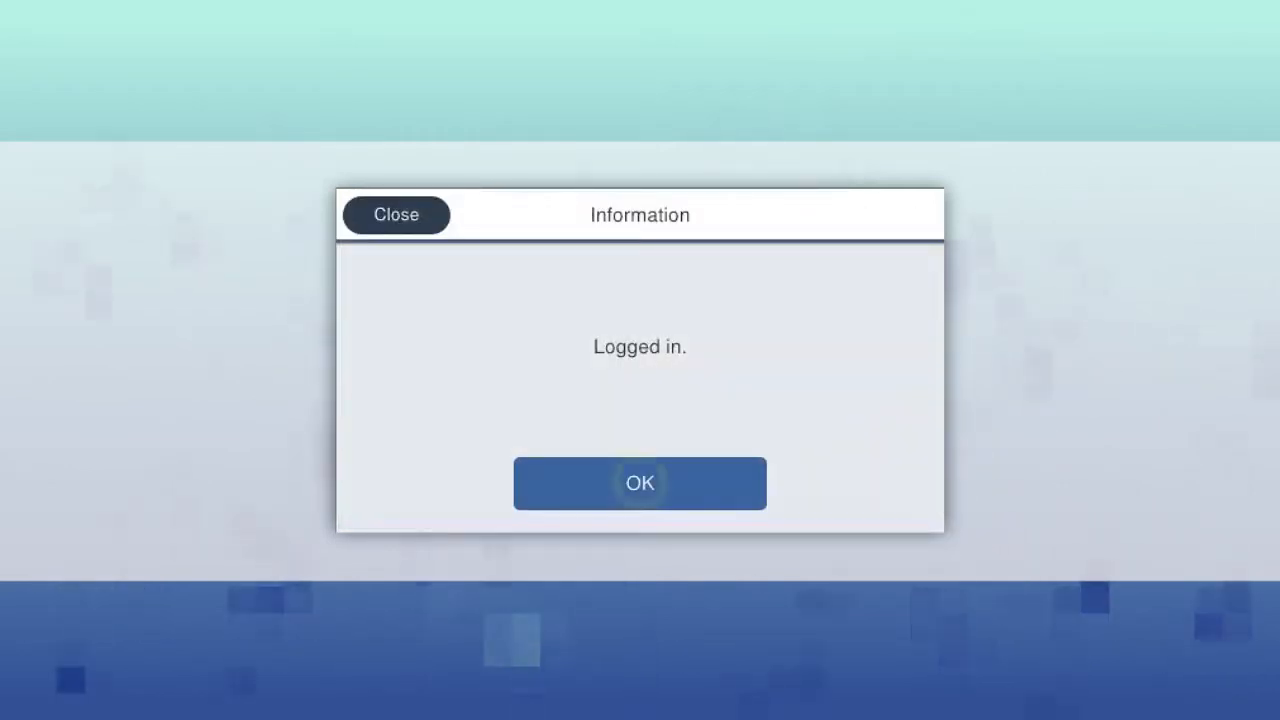
pyautogui.click(640, 482)
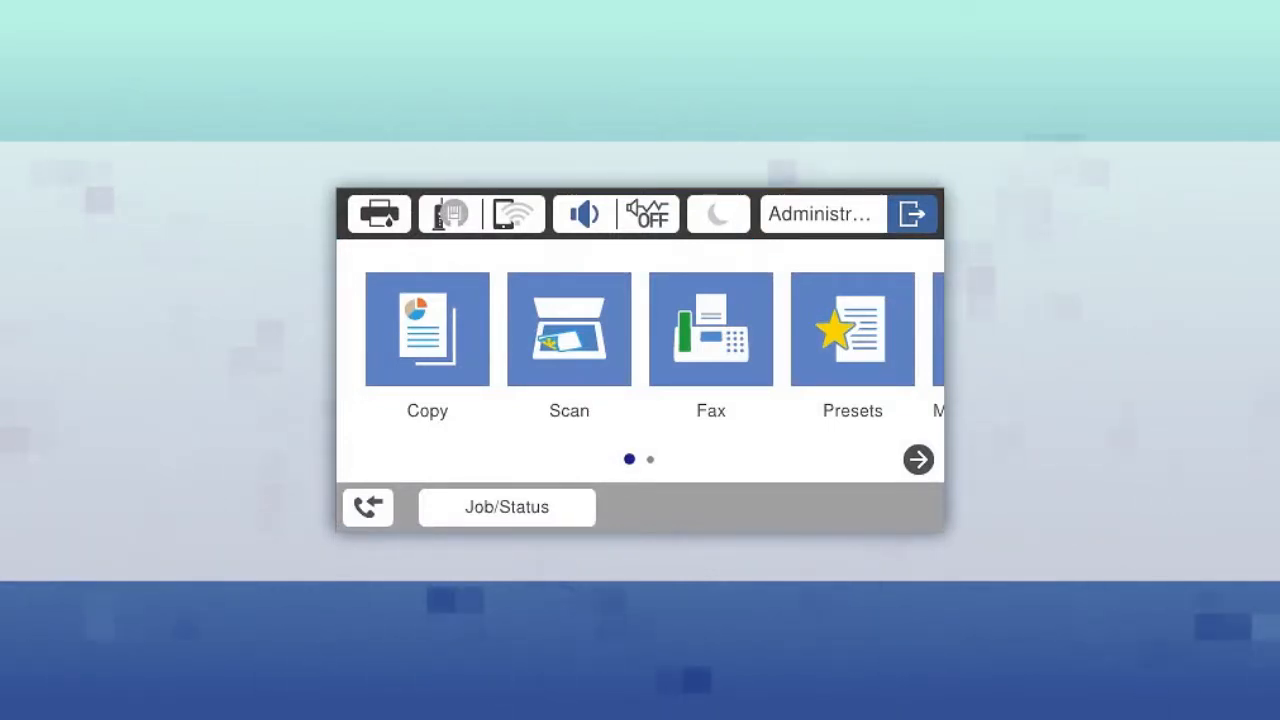
# Log out of the administrator session via the top-right icon, confirming with Yes.
pyautogui.click(912, 212)
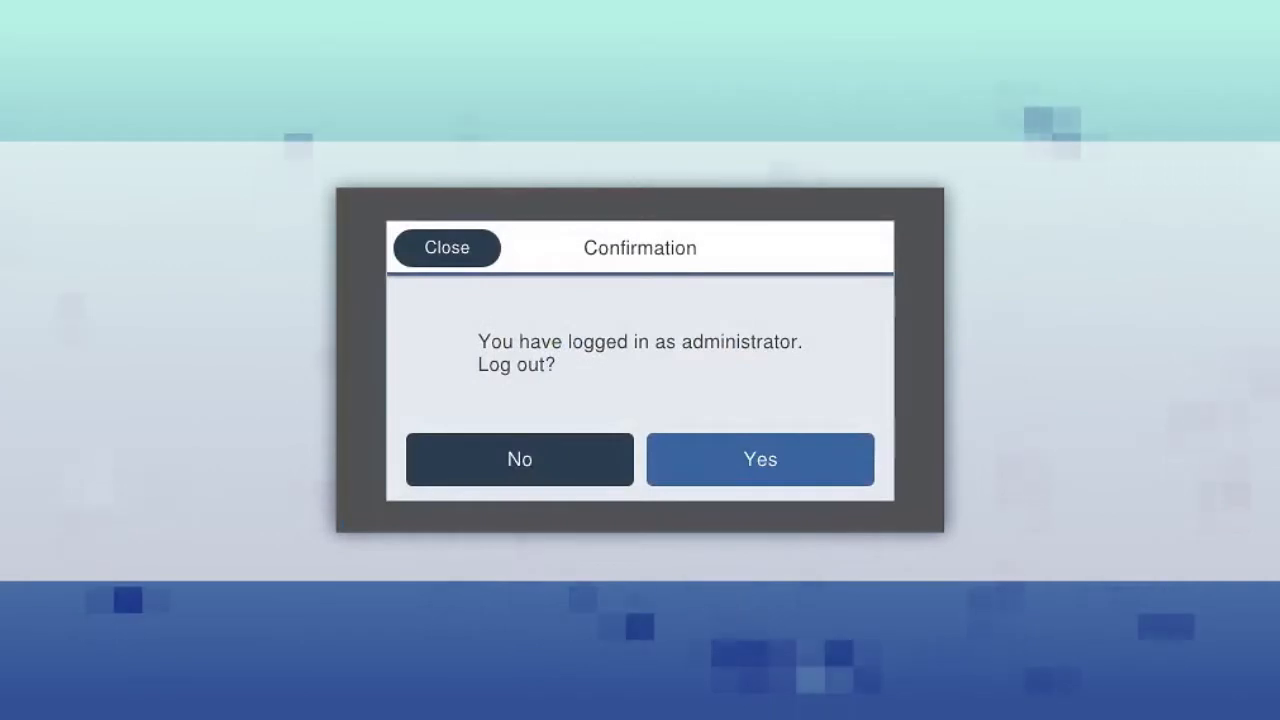
pyautogui.click(760, 458)
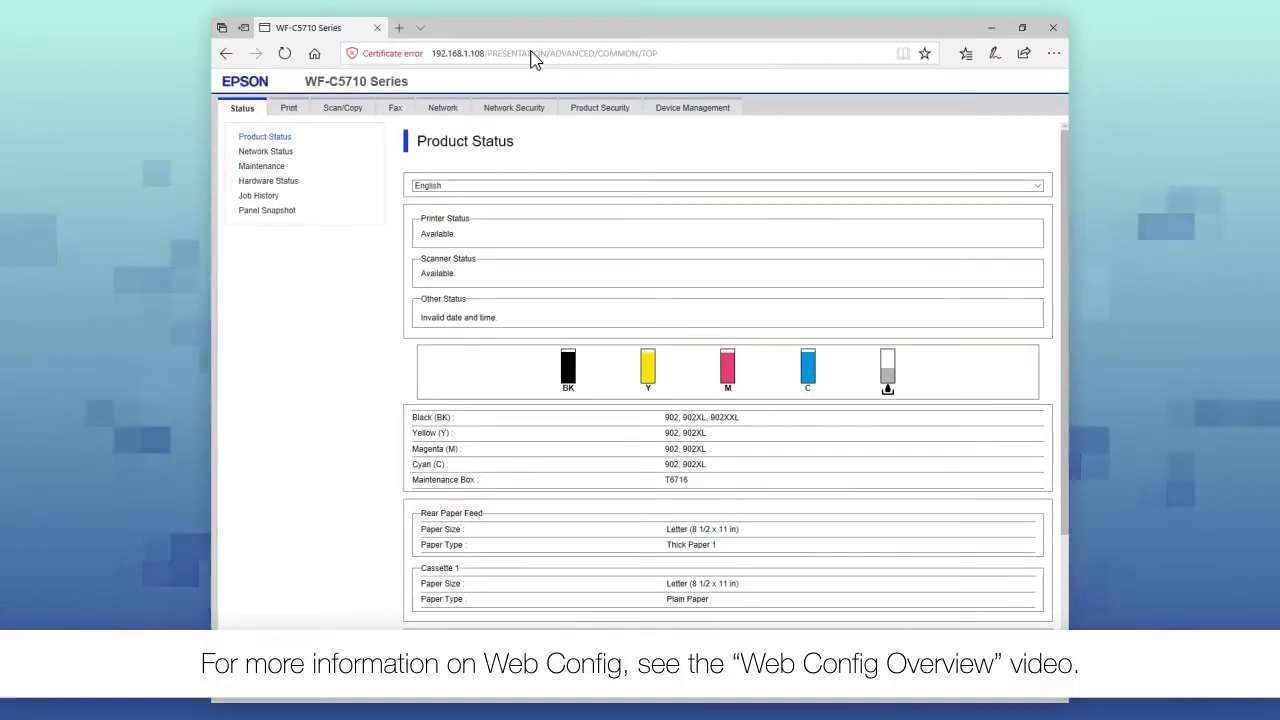
# Under Product Security > Change Administrator Password, enter and confirm a new password and save it with OK.
pyautogui.click(600, 108)
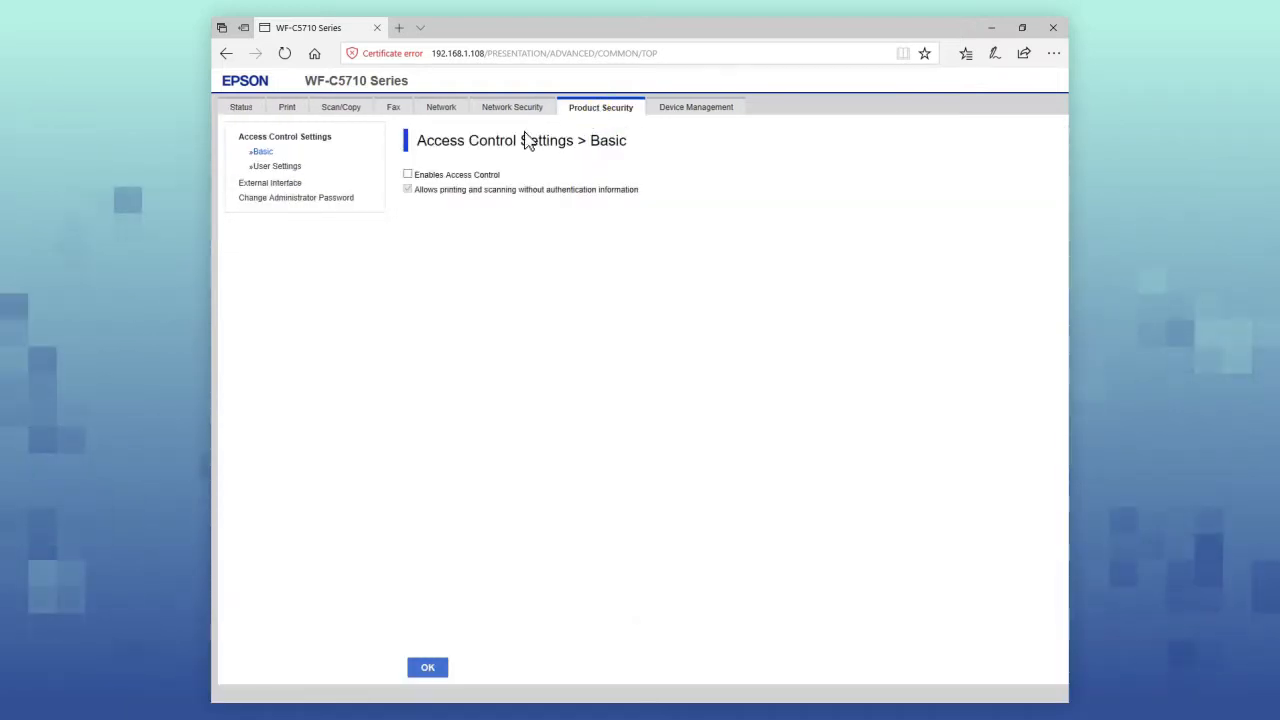
pyautogui.click(296, 198)
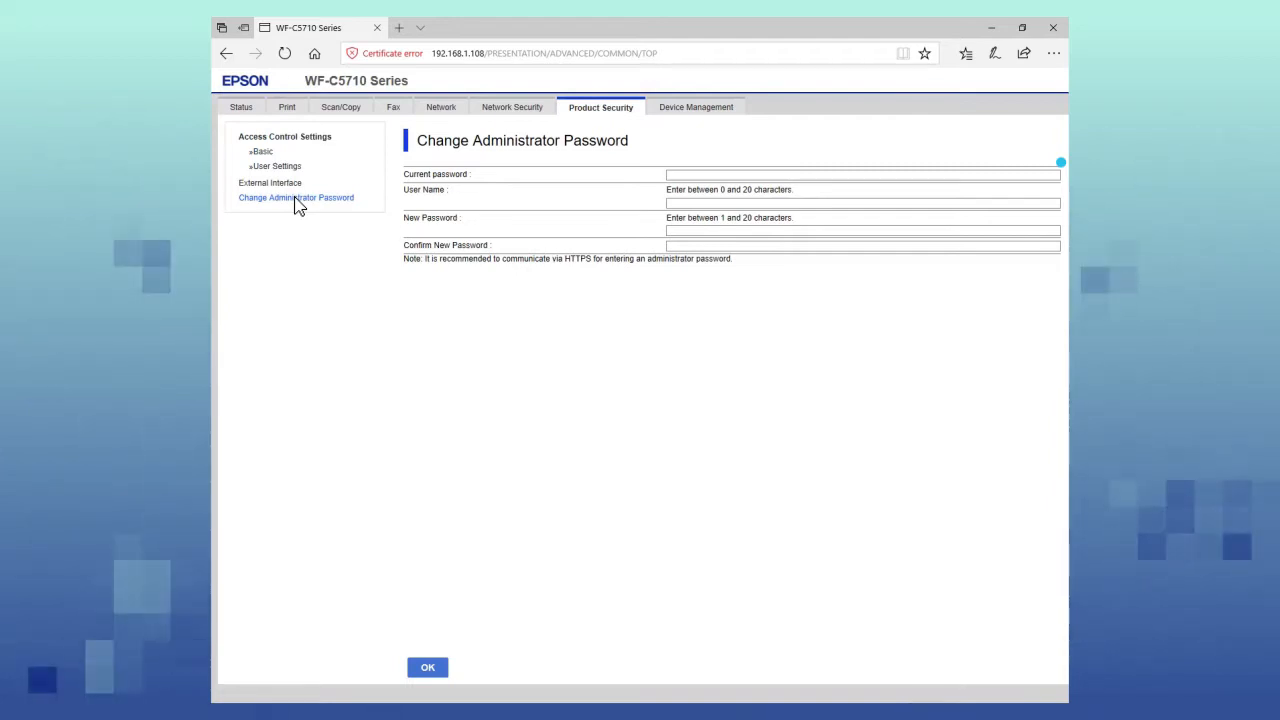
pyautogui.click(860, 174)
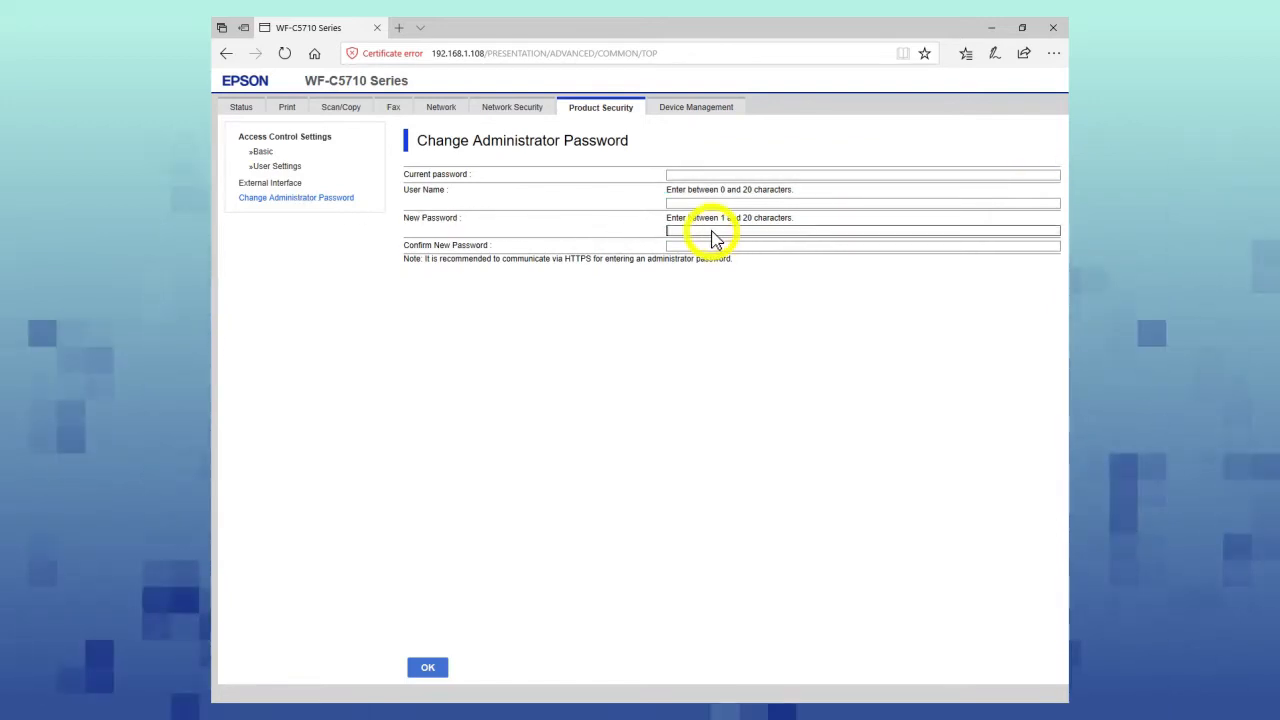
pyautogui.write('•••')
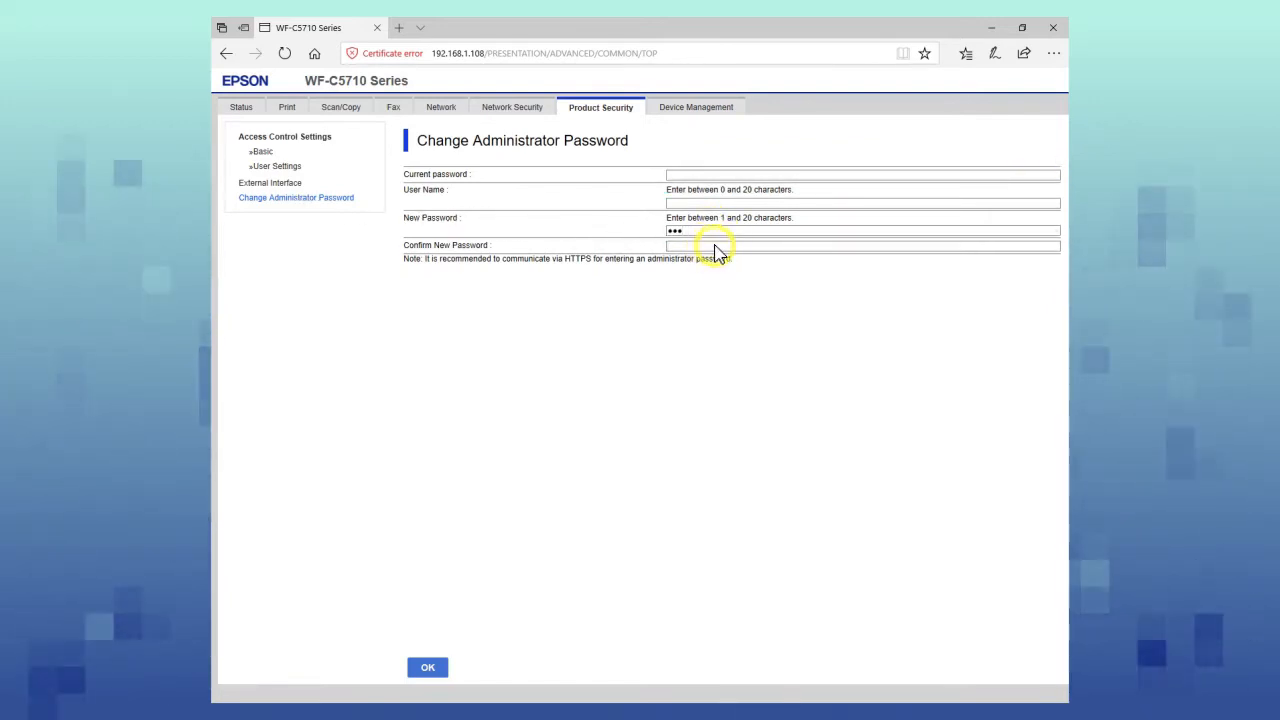
pyautogui.write('•••')
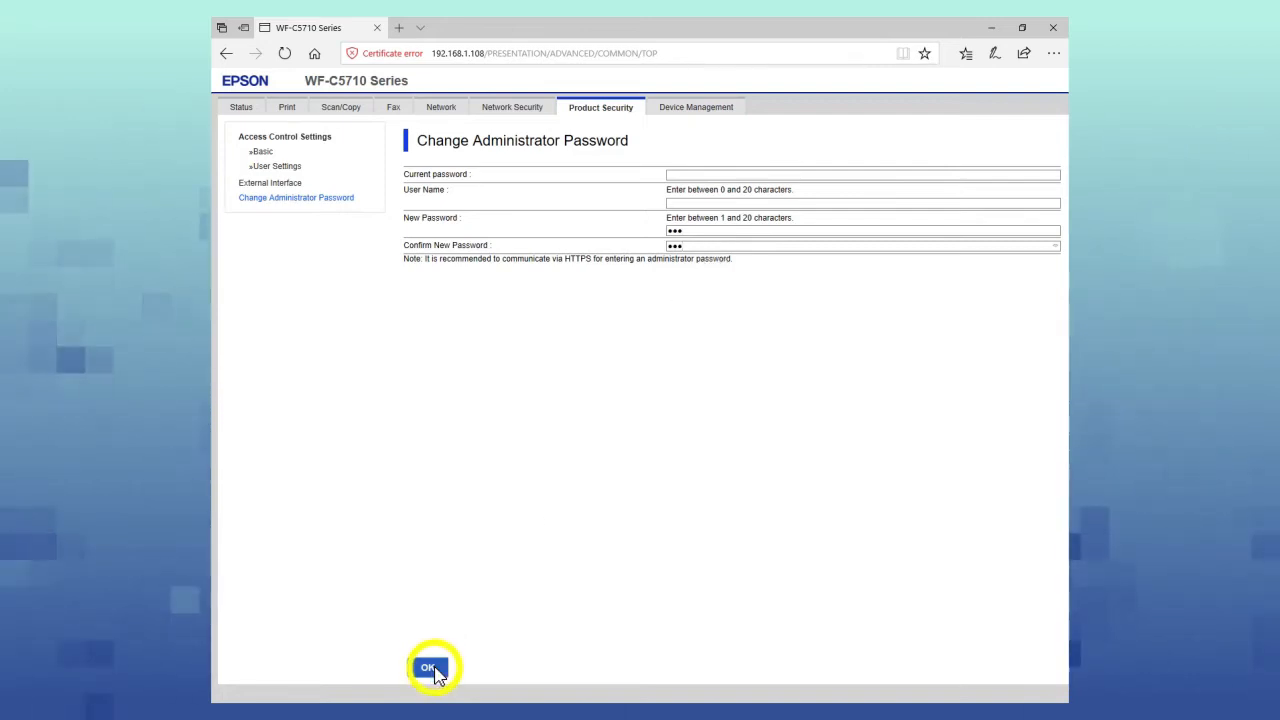
pyautogui.click(428, 668)
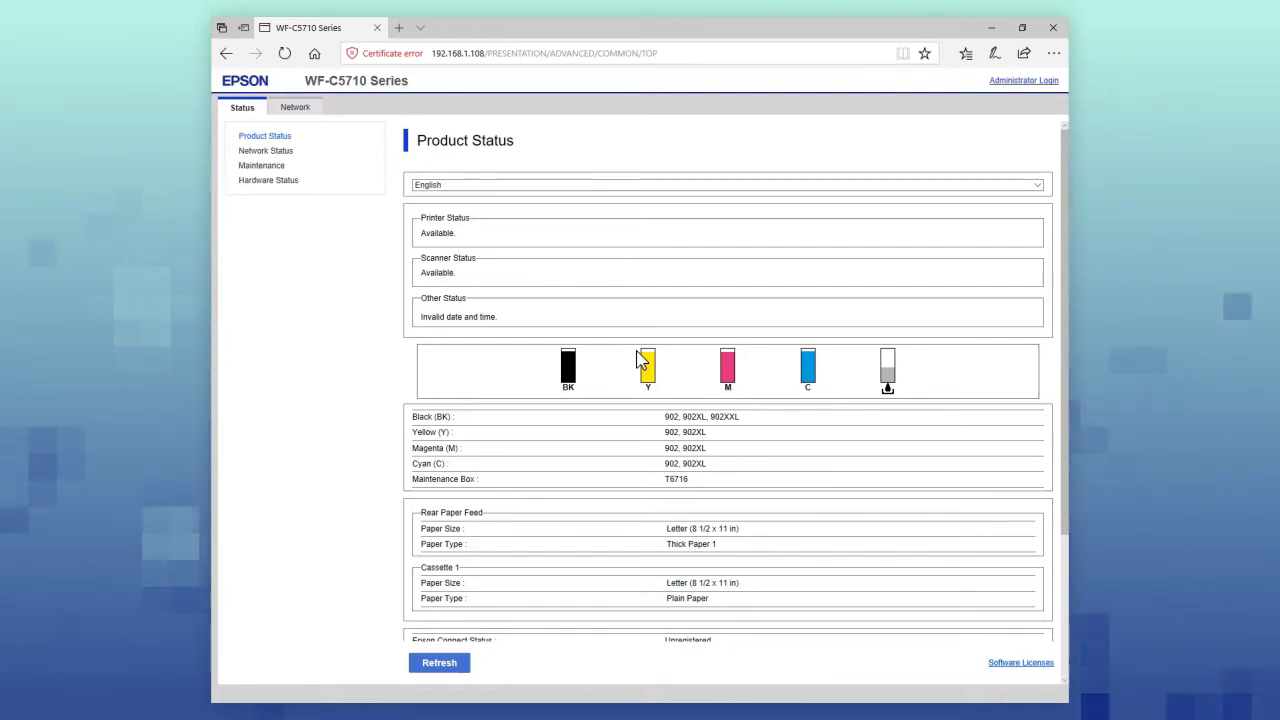
# Submit the Administrator Login form with user name 'admin' and the new password.
pyautogui.click(1024, 80)
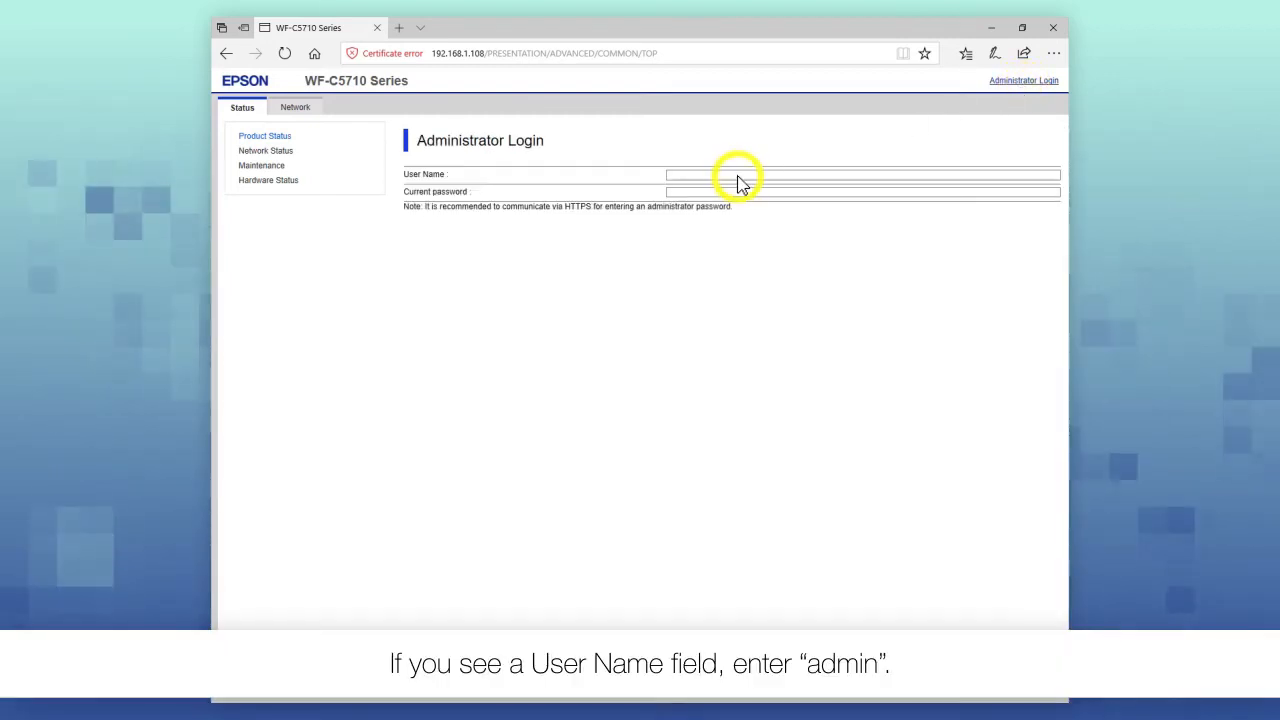
pyautogui.write('admin')
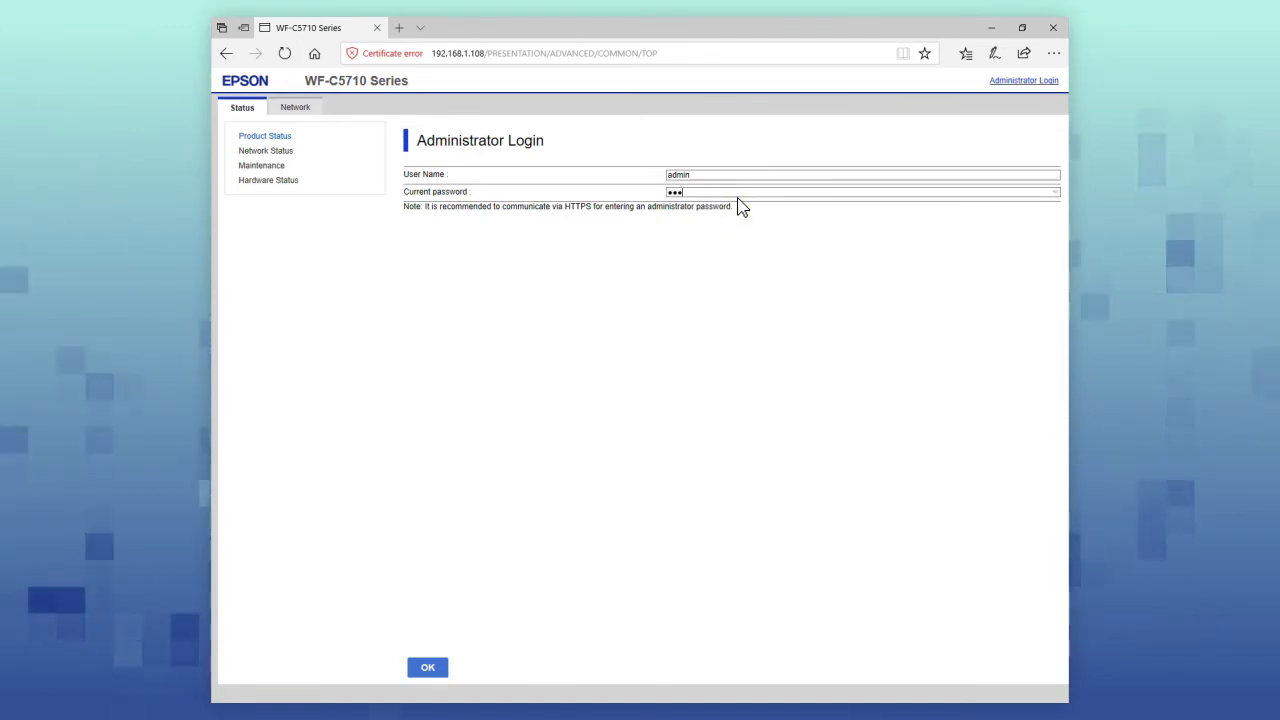
pyautogui.click(428, 668)
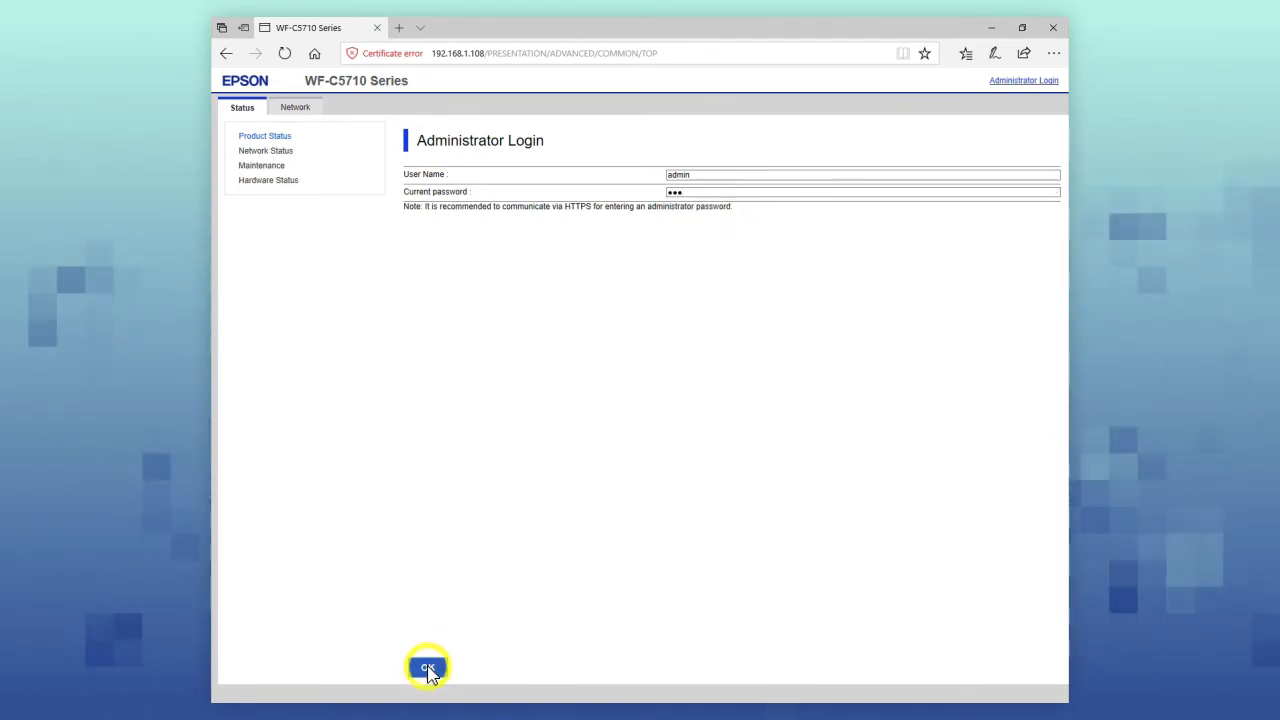